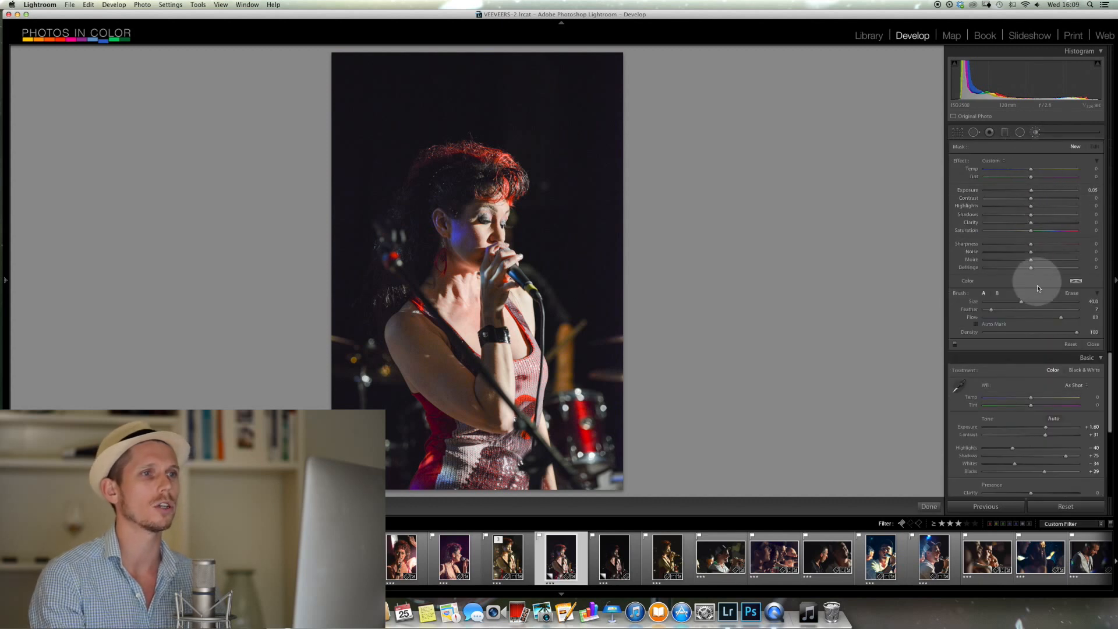
{"action": "mouse_move", "coordinate": [1024, 378]}
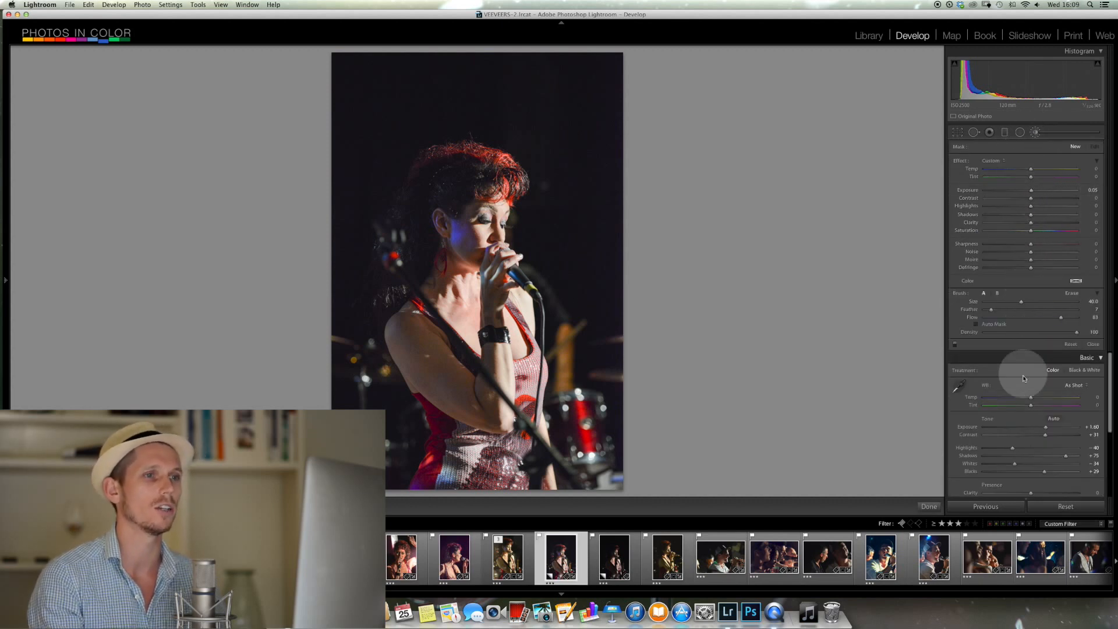
{"action": "mouse_move", "coordinate": [888, 281]}
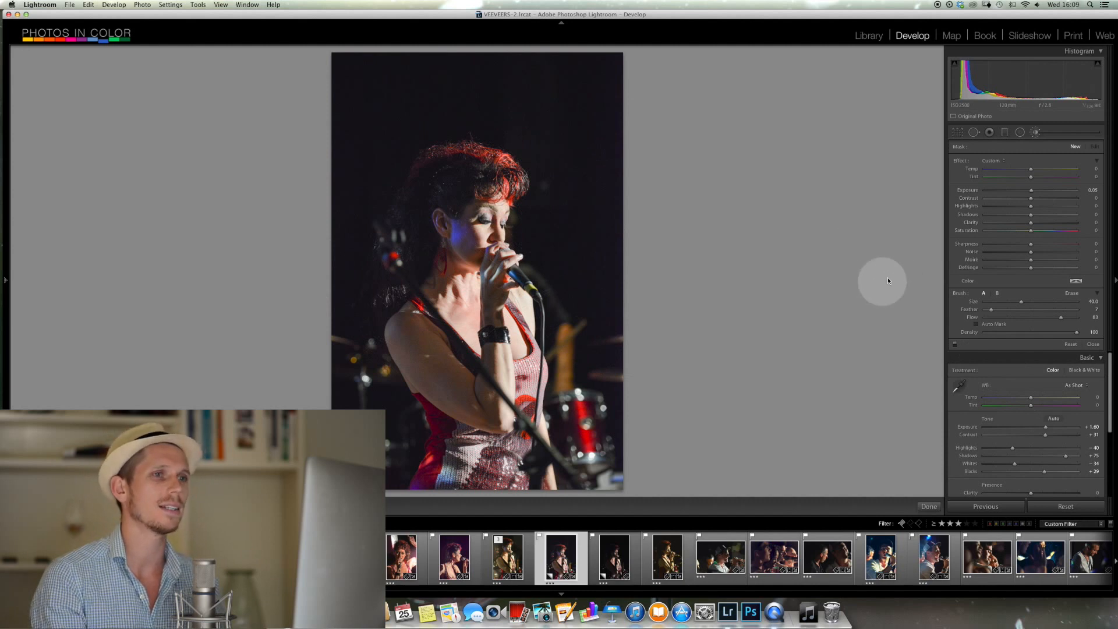
Raise the Adjustment Brush exposure to about +3.2 for painting bright light circles
{"action": "left_click_drag", "start_coordinate": [1031, 190], "coordinate": [1048, 190]}
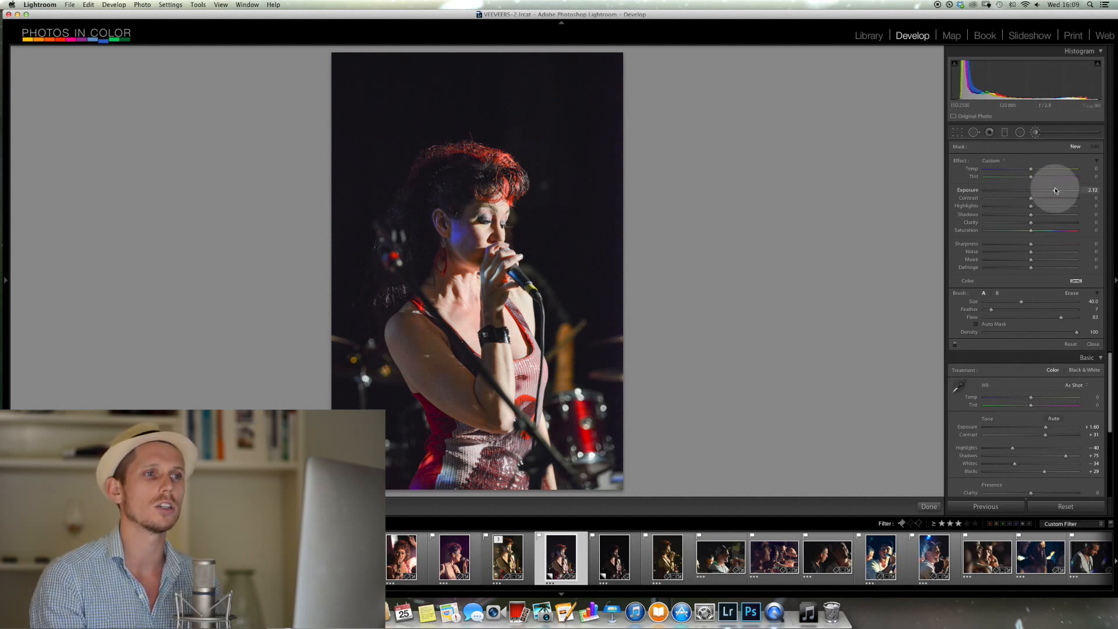
{"action": "left_click_drag", "start_coordinate": [1048, 189], "coordinate": [1068, 189]}
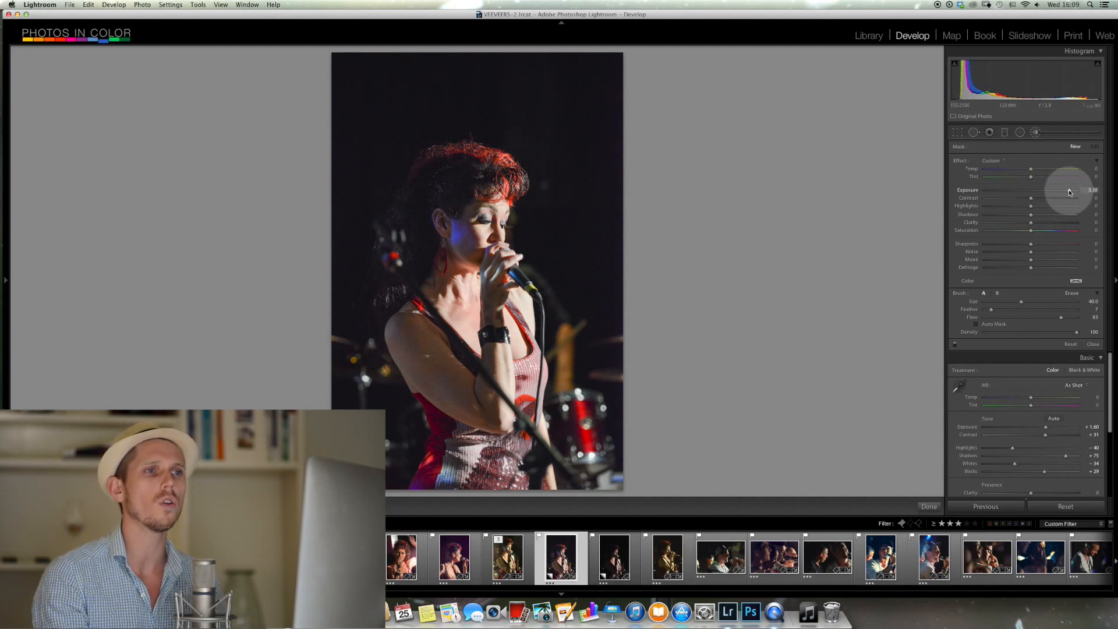
{"action": "left_click_drag", "start_coordinate": [1073, 191], "coordinate": [1068, 191]}
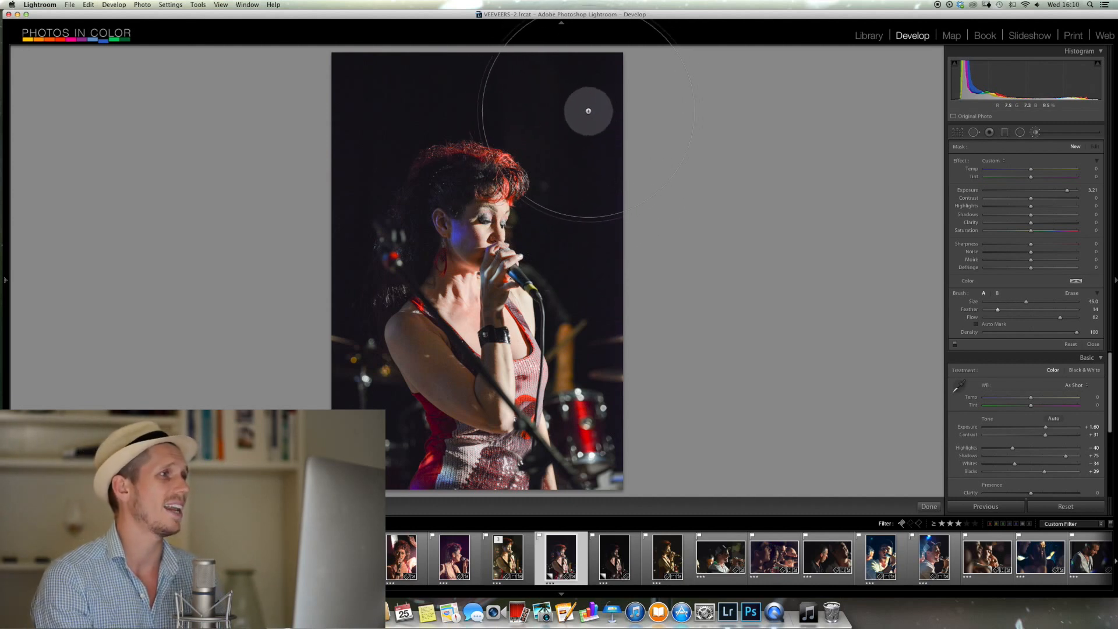
{"action": "mouse_move", "coordinate": [595, 109]}
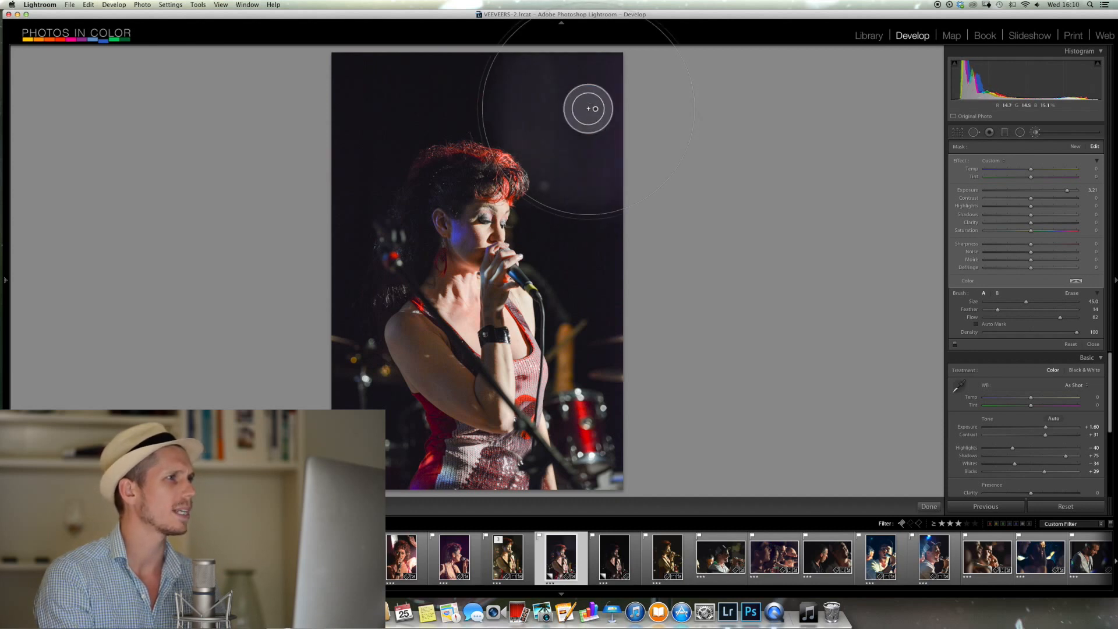
{"action": "mouse_move", "coordinate": [716, 241]}
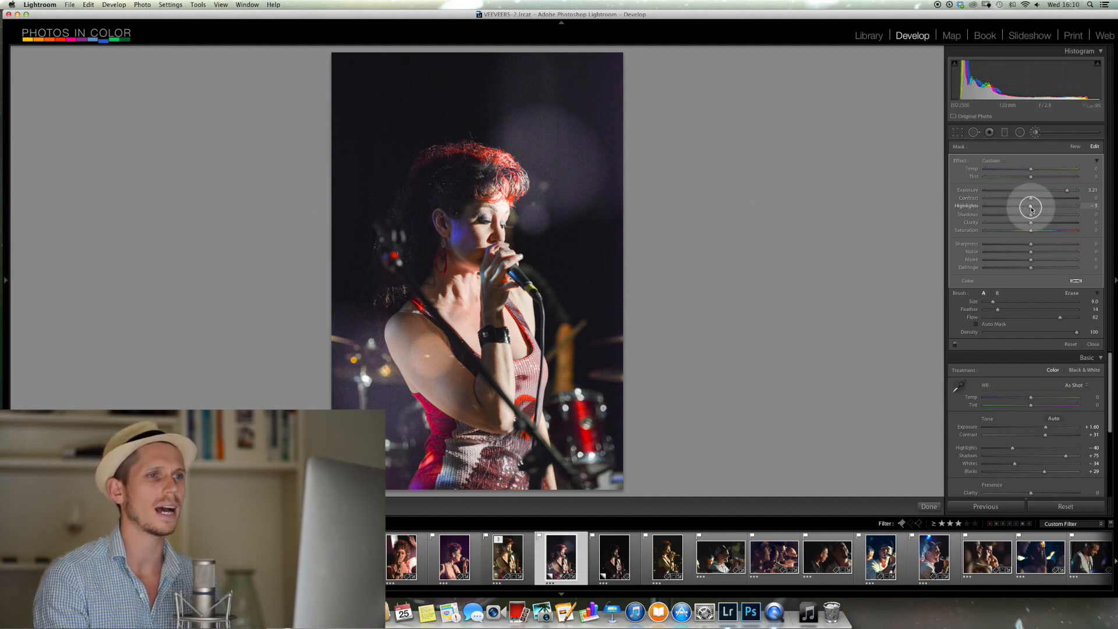
Set the brush Highlights to about -72 and Shadows to about +52 for a softer glow
{"action": "left_click_drag", "start_coordinate": [1035, 207], "coordinate": [988, 208]}
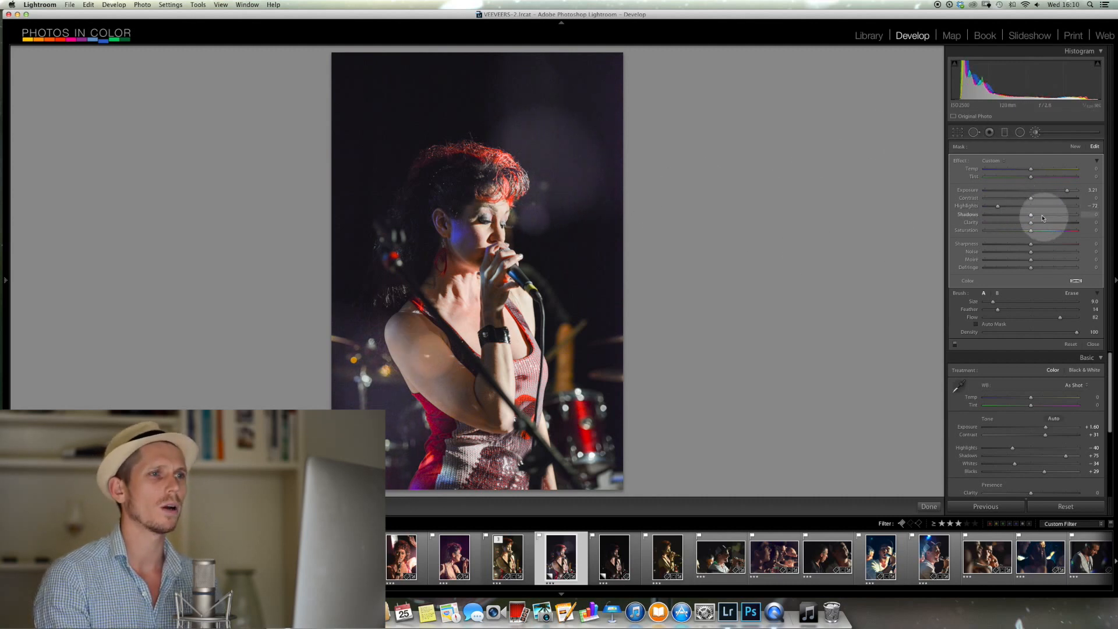
{"action": "left_click_drag", "start_coordinate": [998, 214], "coordinate": [1054, 215]}
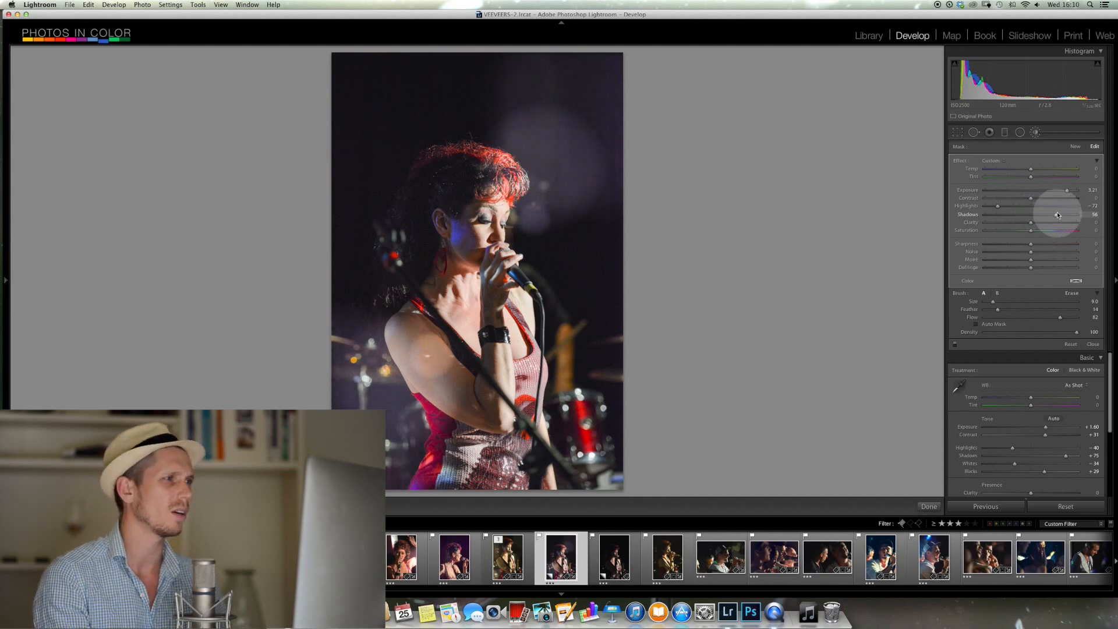
{"action": "left_click_drag", "start_coordinate": [1059, 215], "coordinate": [1055, 214]}
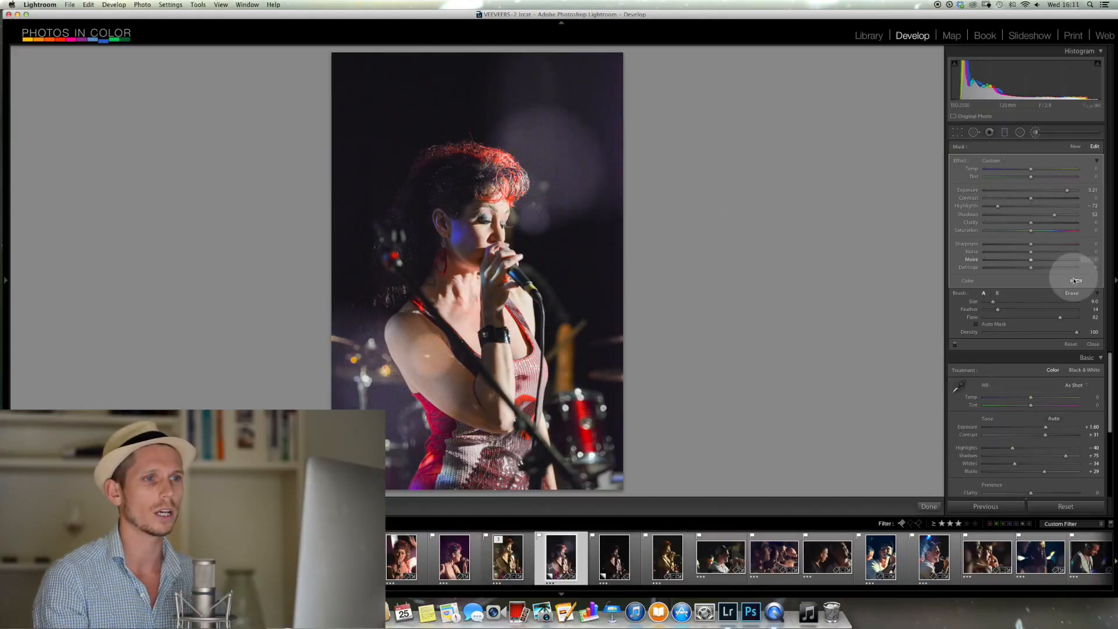
Tint the brush effect a warm yellow from the Select a Color picker
{"action": "left_click", "coordinate": [1076, 281]}
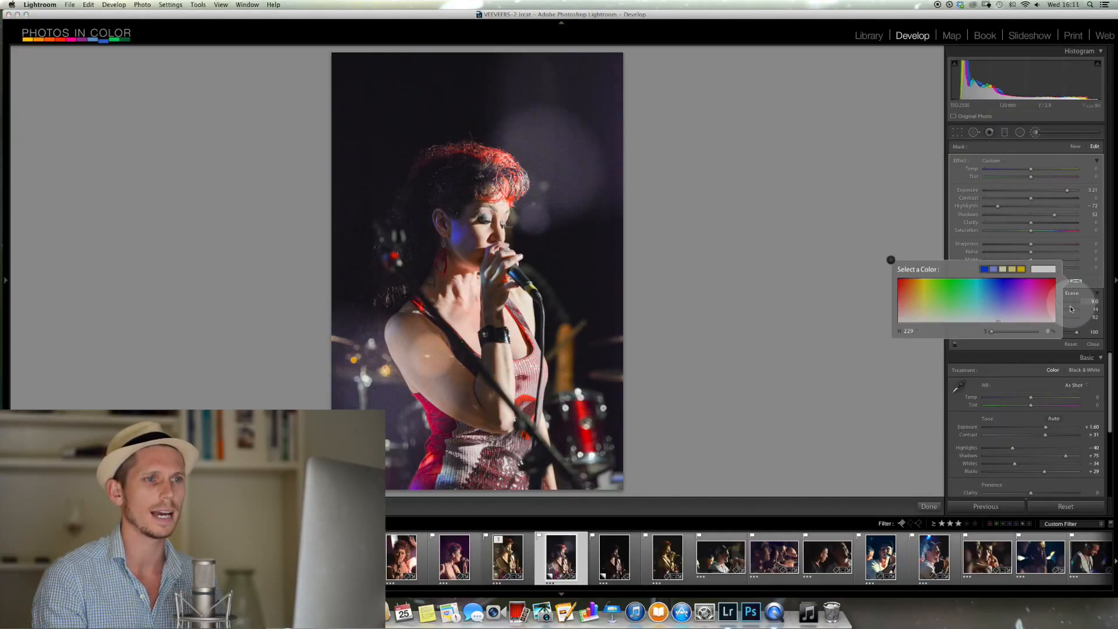
{"action": "left_click", "coordinate": [924, 292]}
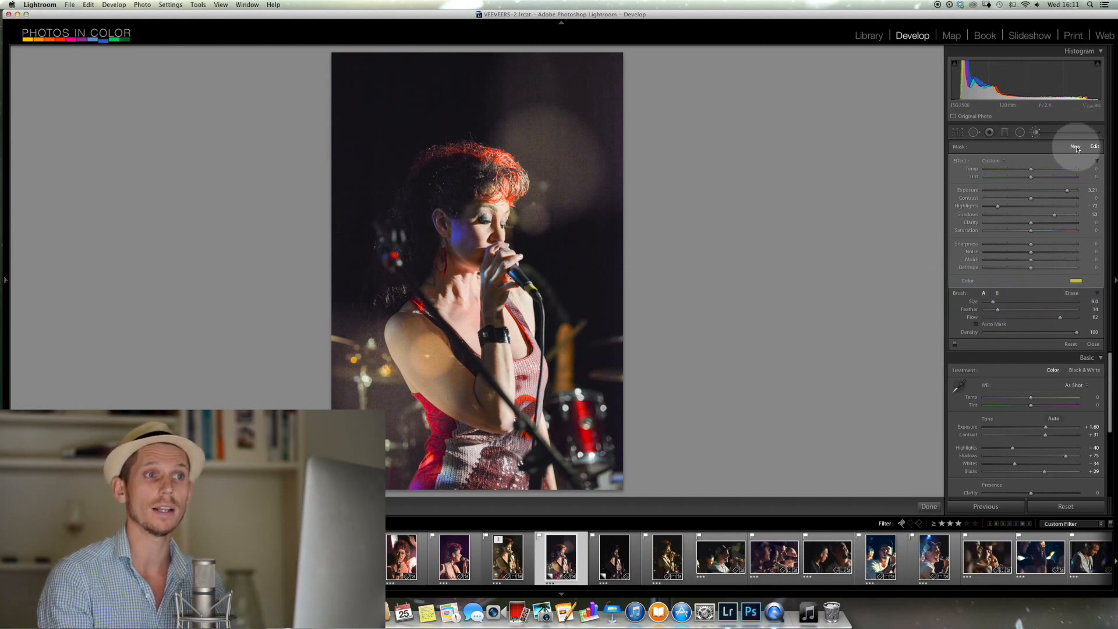
Start a new brush adjustment for additional coloured light circles
{"action": "left_click", "coordinate": [1075, 146]}
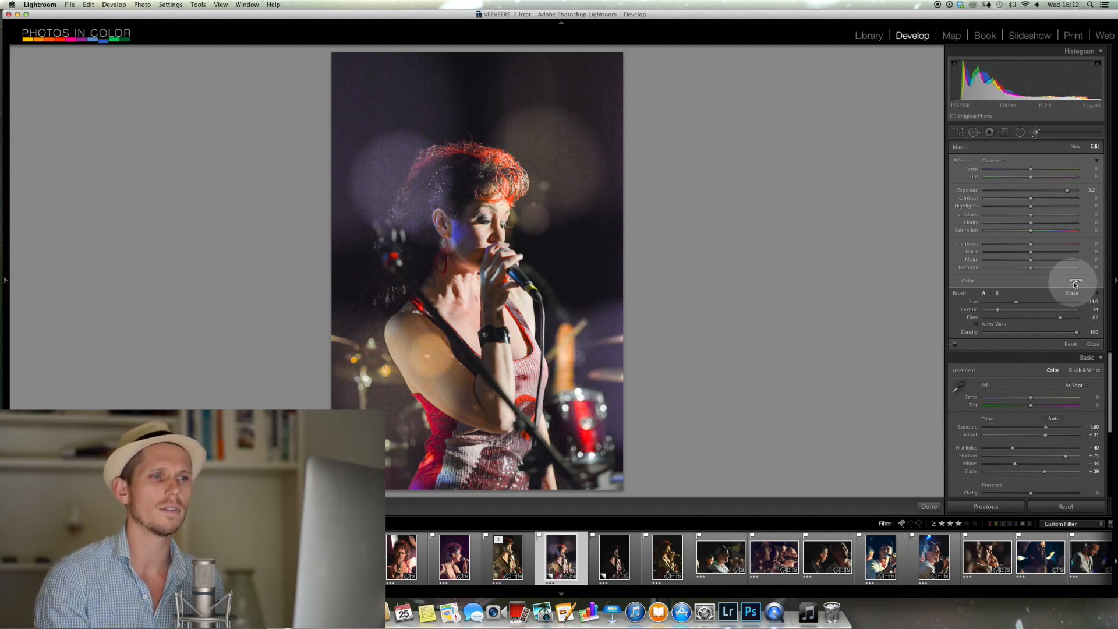
Switch the brush colour to blue, then show the original photo in Before view
{"action": "left_click", "coordinate": [1075, 284]}
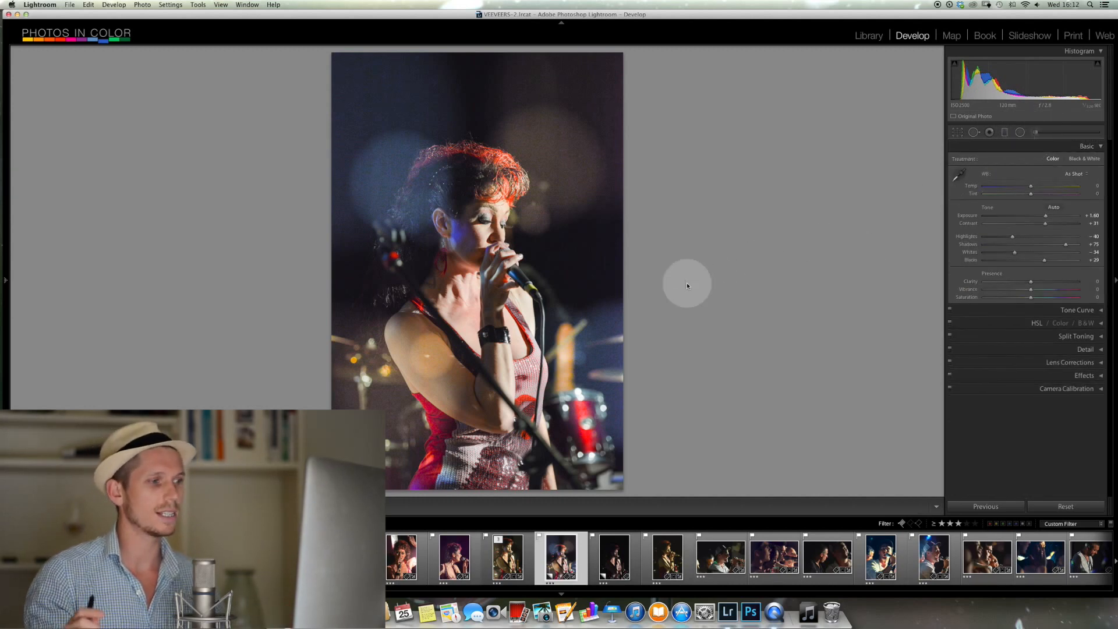
{"action": "left_click", "coordinate": [1065, 507]}
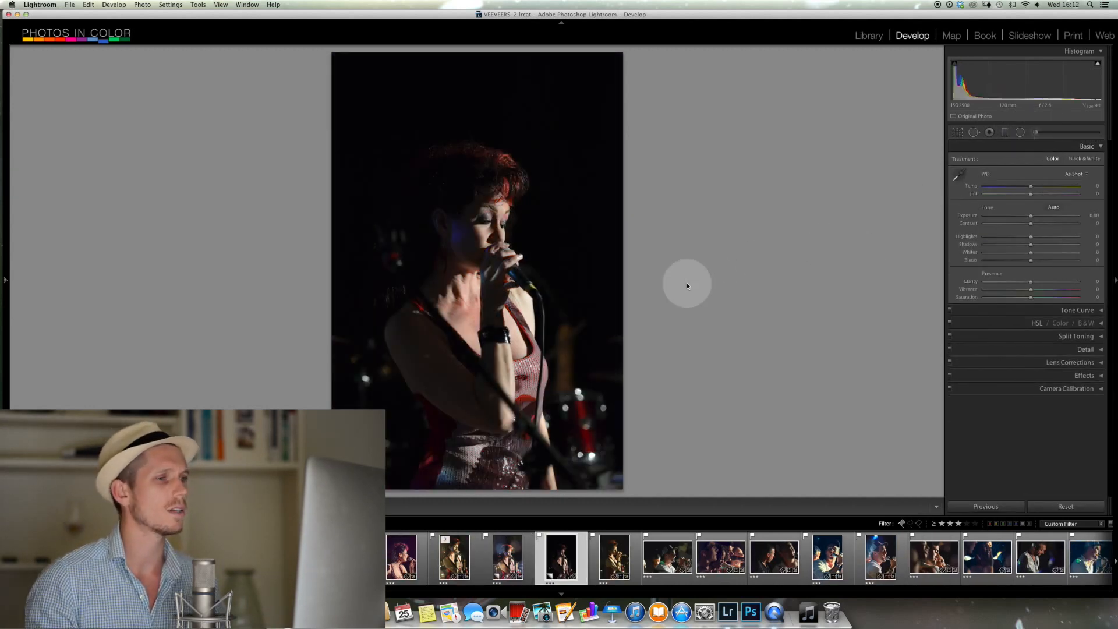